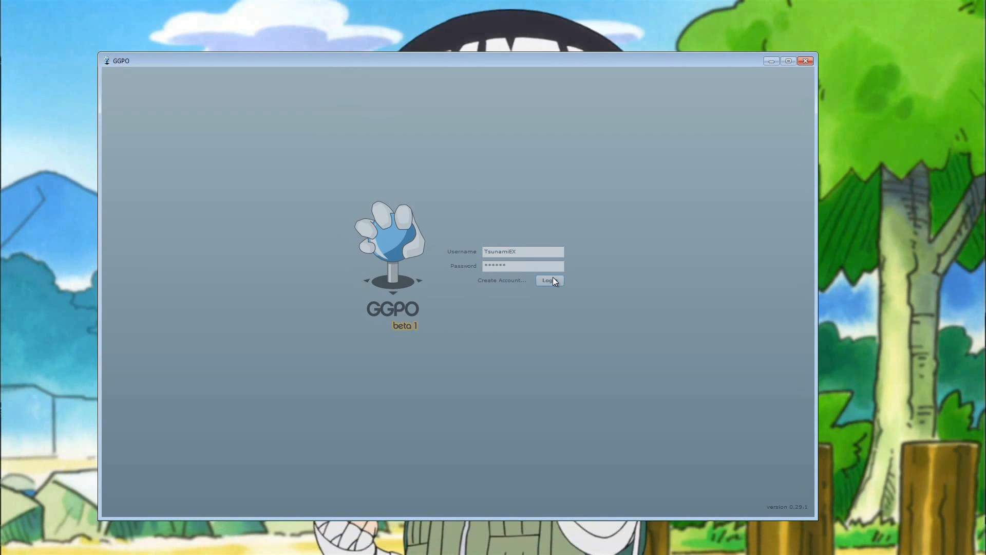
Step: Log in, pick a player in the Super Street Fighter II Turbo room, and challenge them
left_click(550, 280)
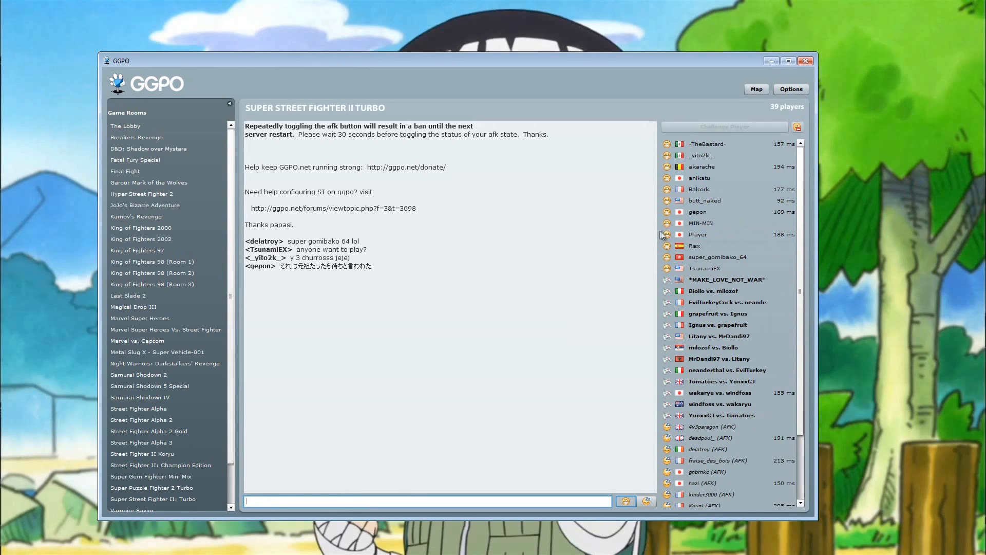
left_click(705, 200)
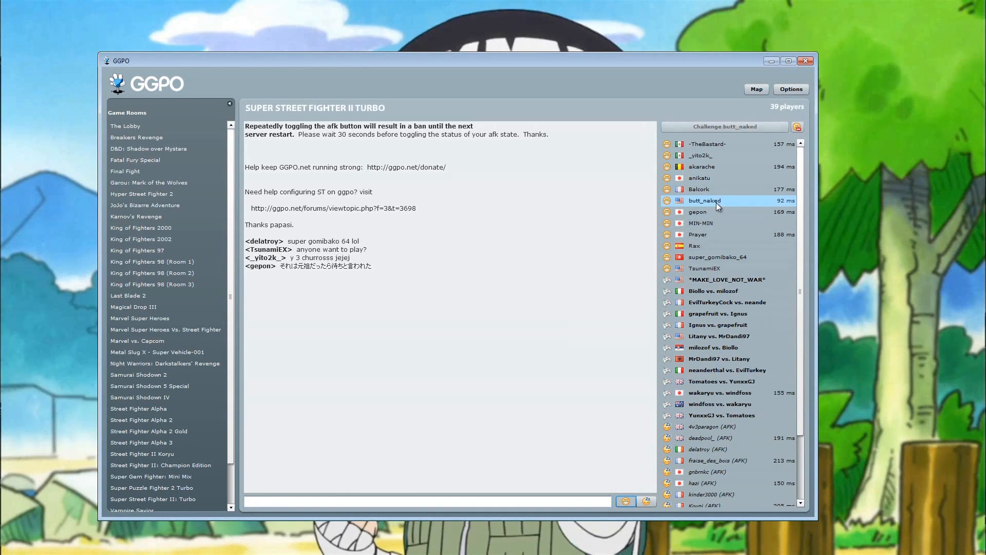
left_click(724, 127)
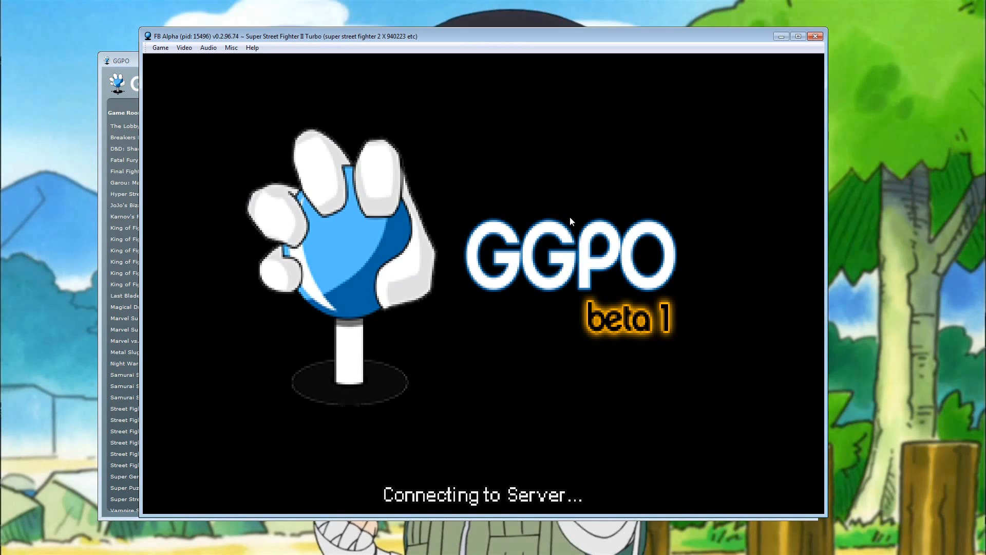
mouse_move(567, 201)
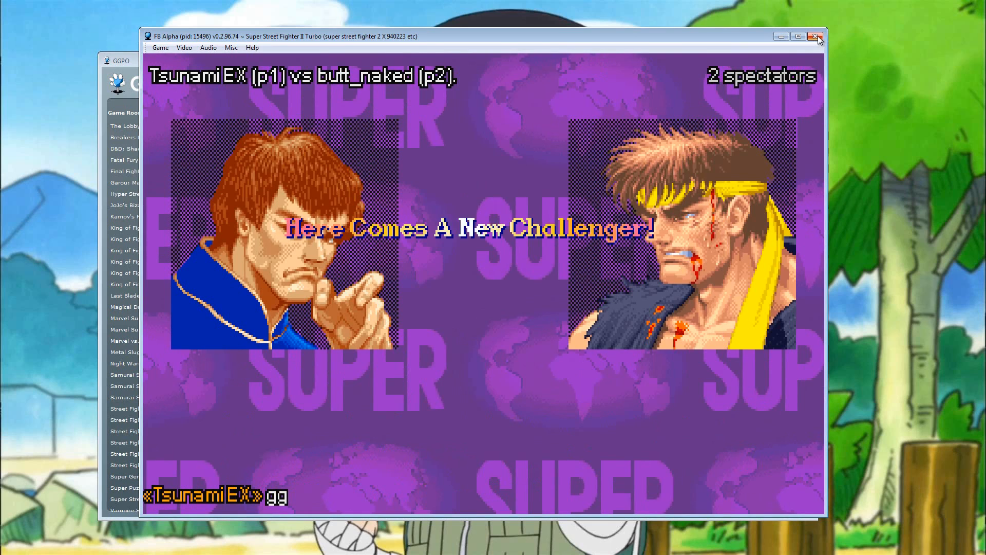
Step: Close FB Alpha and open the GGPO download page on ggpo.net
left_click(815, 36)
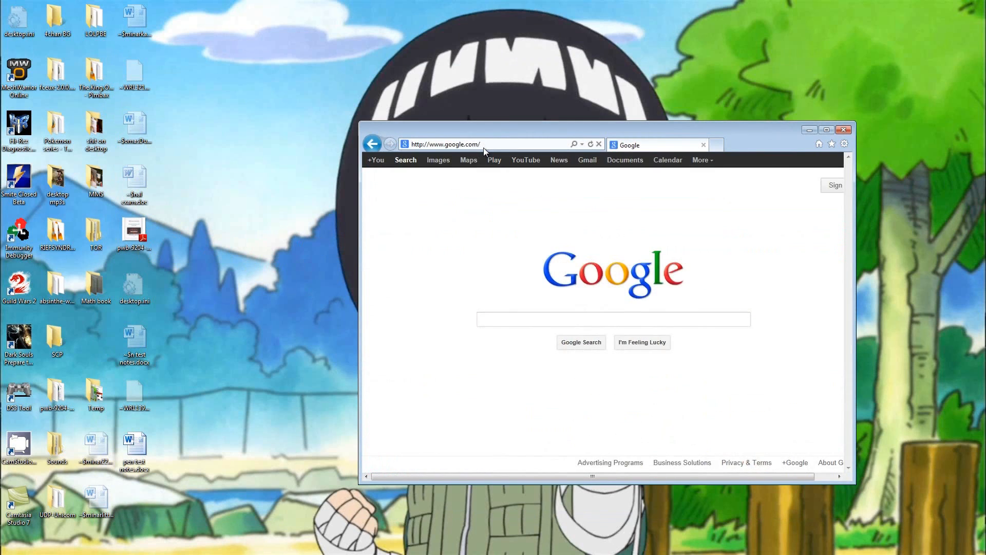
type("ggpo.net/")
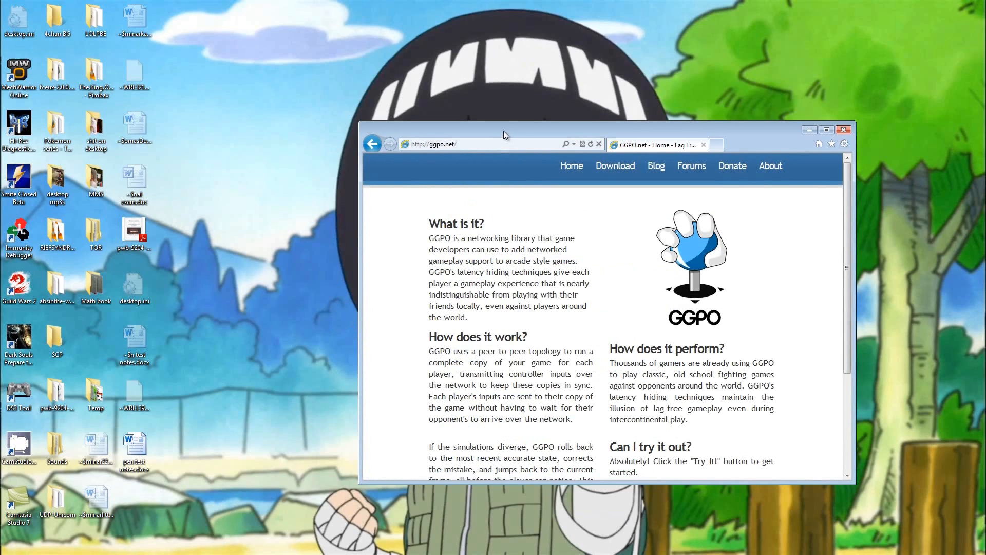
left_click(616, 166)
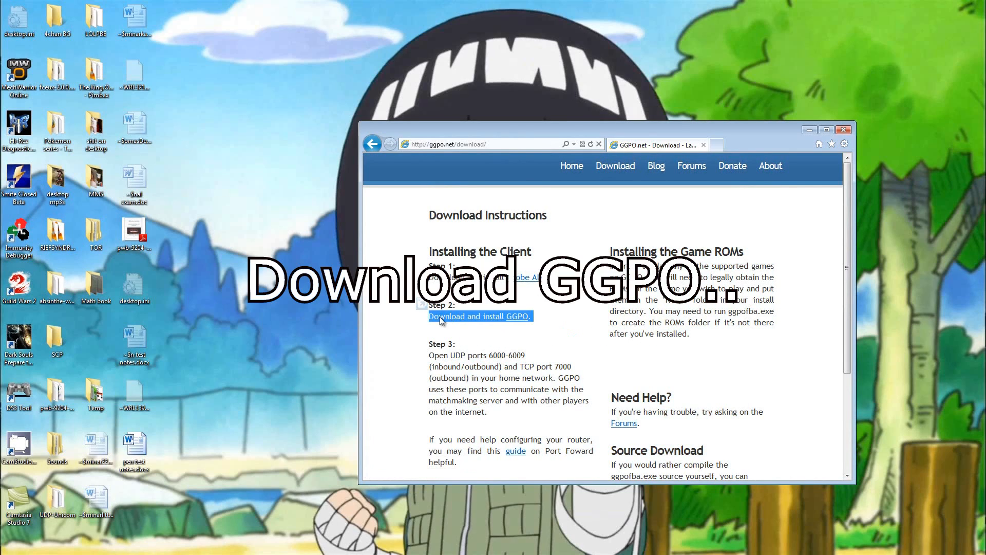
Step: Save the GGPO client archive ggpo-build-030.zip to the desktop
left_click(517, 316)
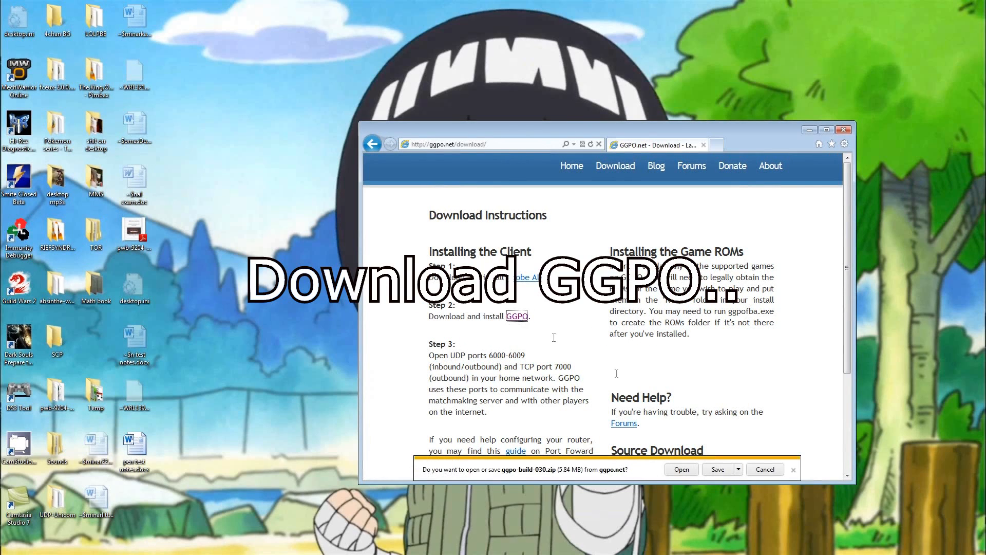
left_click(738, 469)
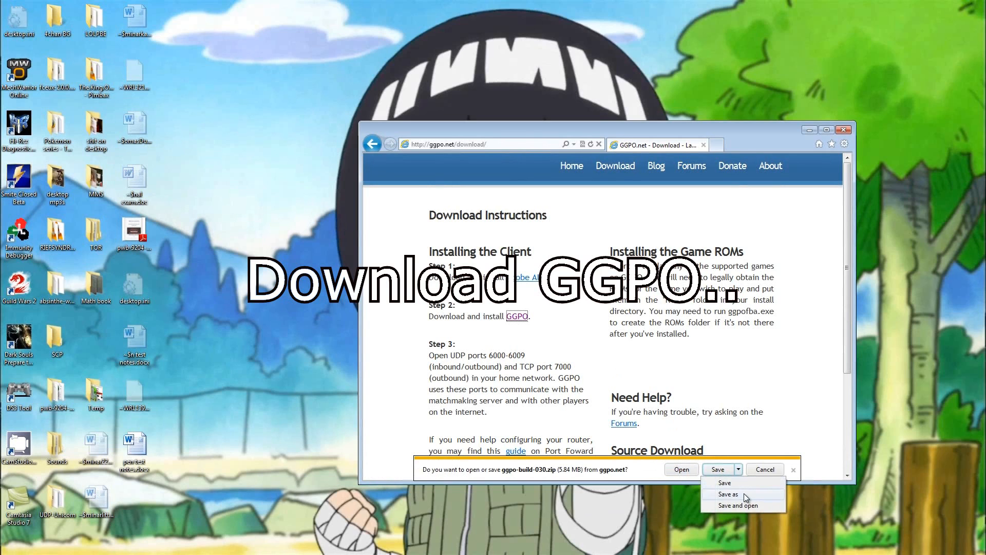
left_click(728, 494)
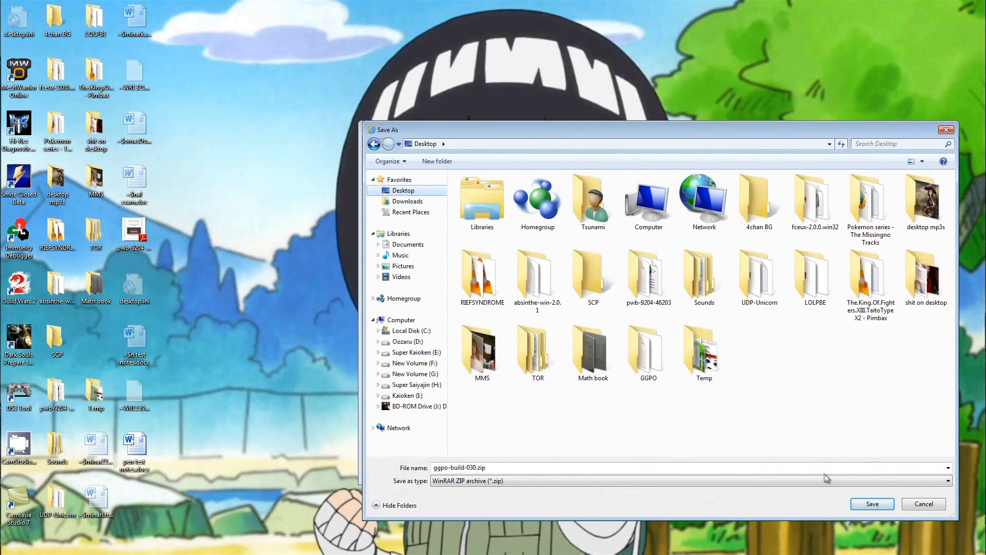
left_click(873, 504)
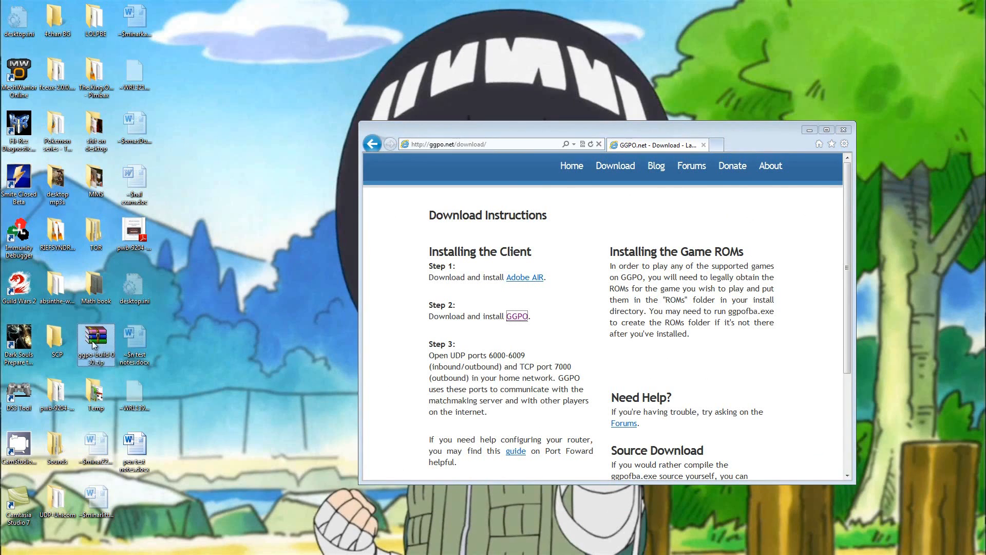
Step: Open ggpo-build-030.zip on the desktop and extract the GGPO client files
double_click(95, 337)
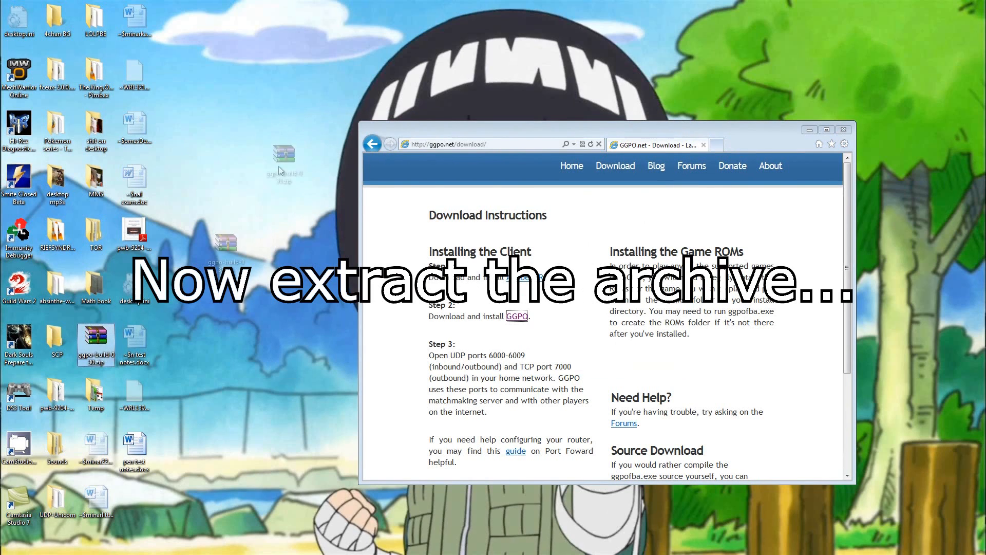
double_click(96, 336)
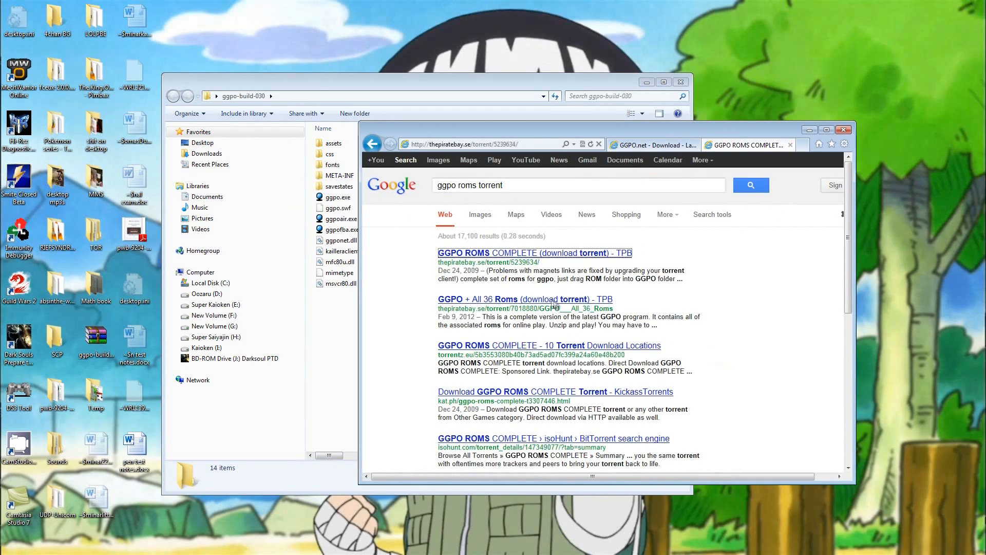
Step: Open the GGPO ROMS COMPLETE torrent result and decline the uTorrent prompt
left_click(508, 253)
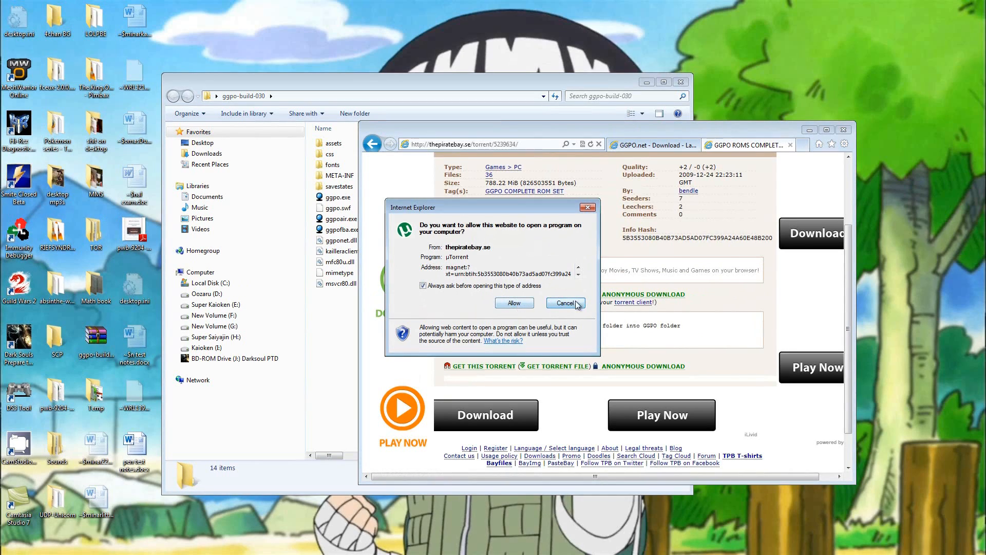
left_click(565, 303)
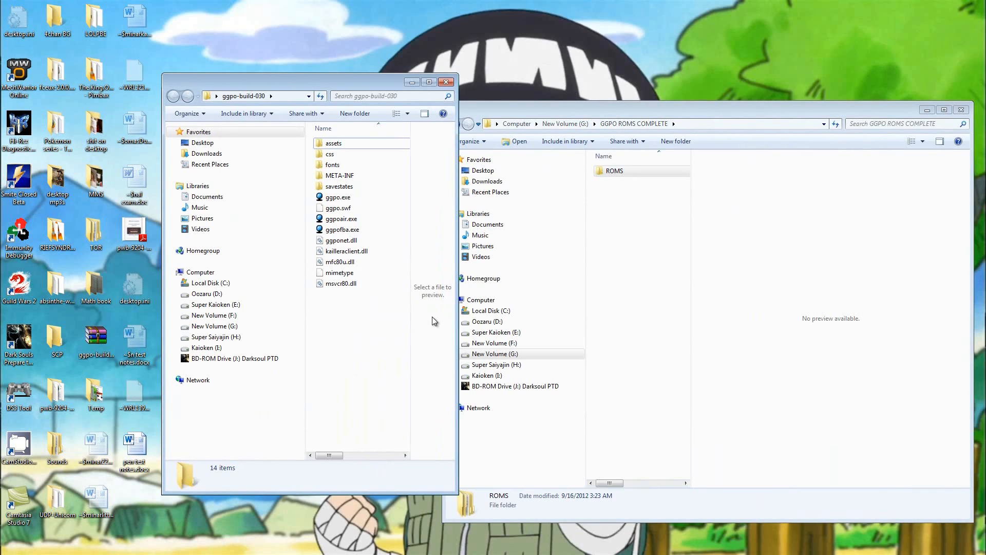
Step: Copy the ROMS folder into ggpo-build-030, launch ggpo.exe, and dismiss the one-copy error
left_click_drag(614, 170, 358, 186)
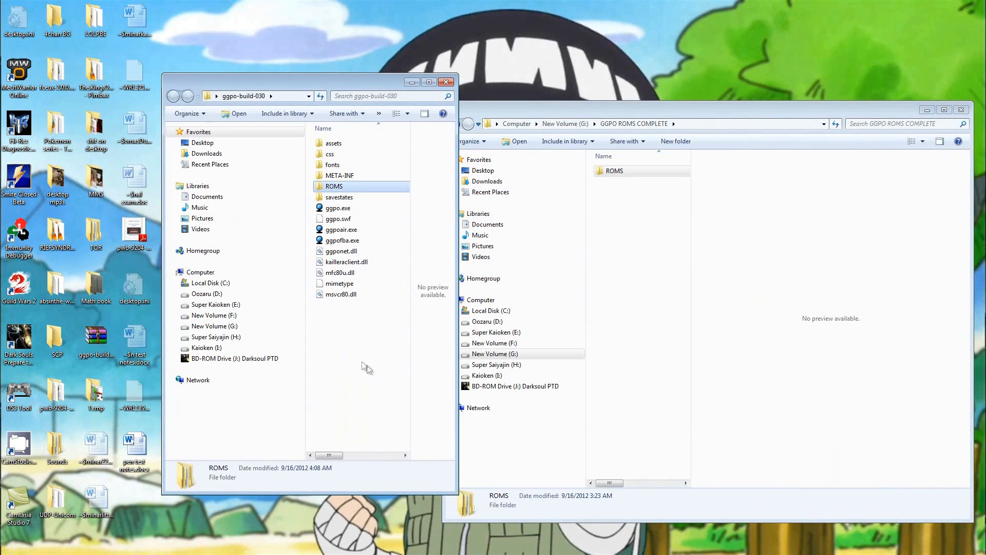
mouse_move(335, 186)
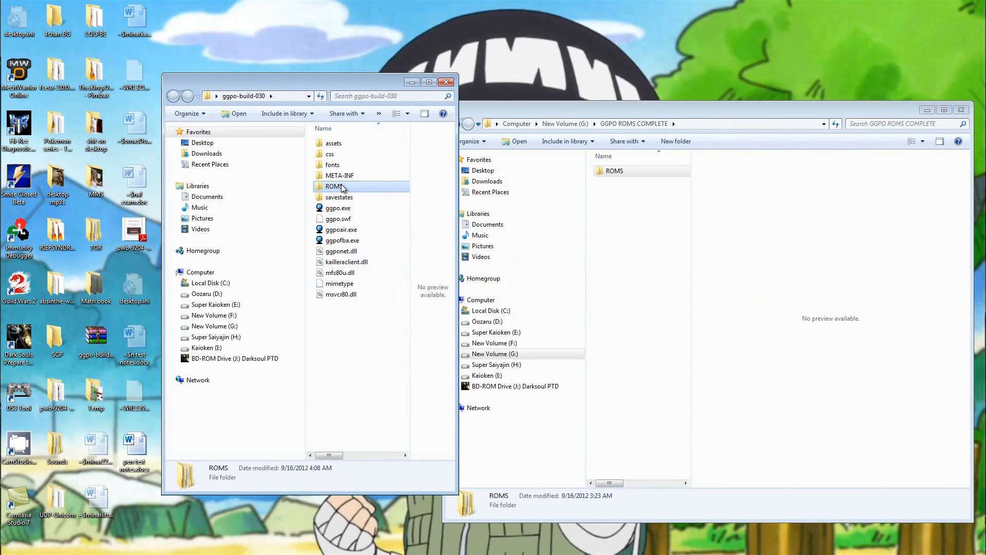
double_click(338, 208)
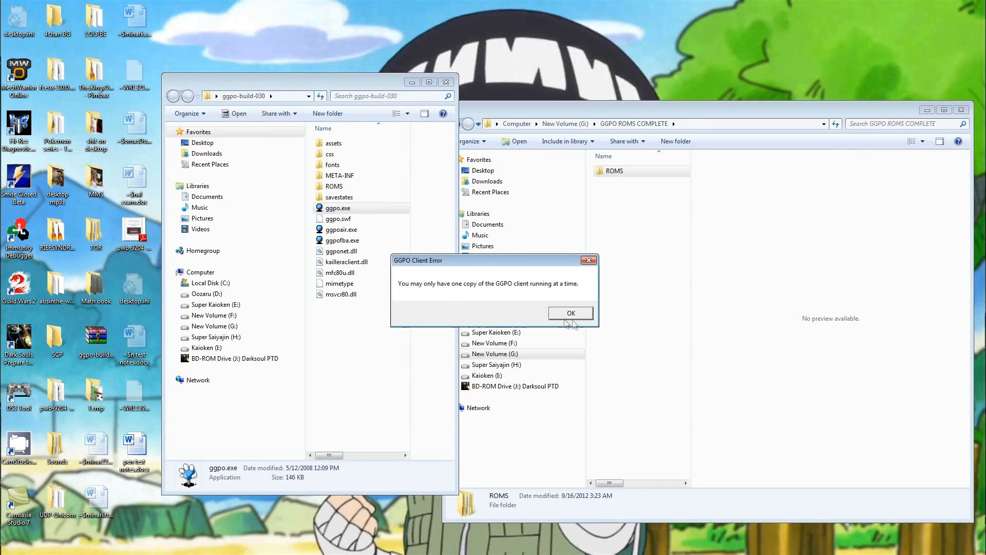
left_click(571, 313)
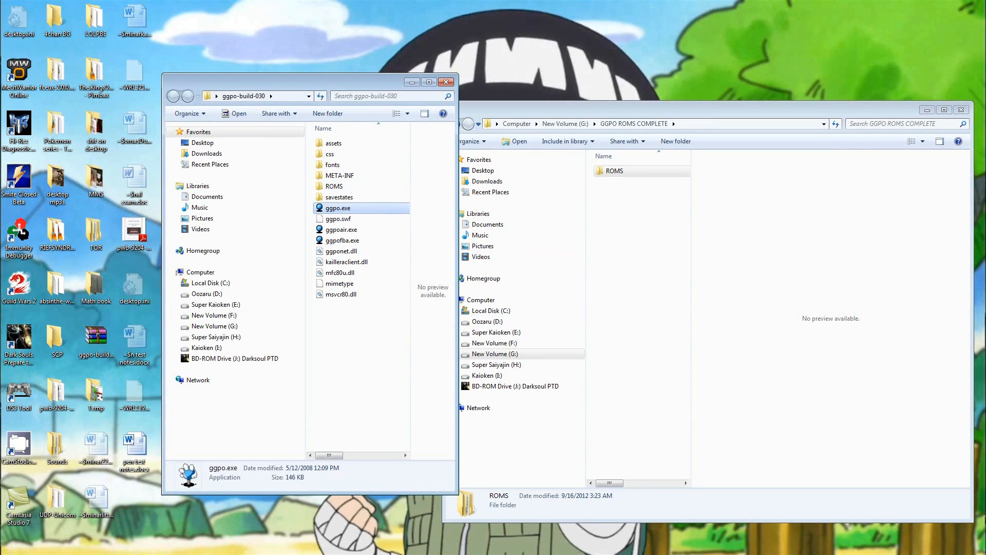
mouse_move(338, 218)
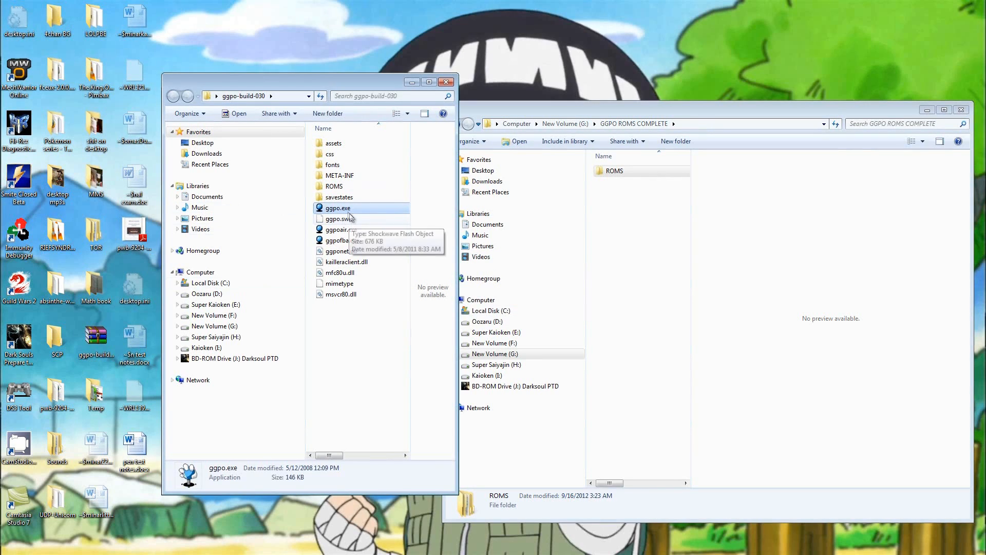
Step: Relaunch ggpo.exe, log in, and begin remapping Player 1's Strong kick in FB Alpha
double_click(337, 208)
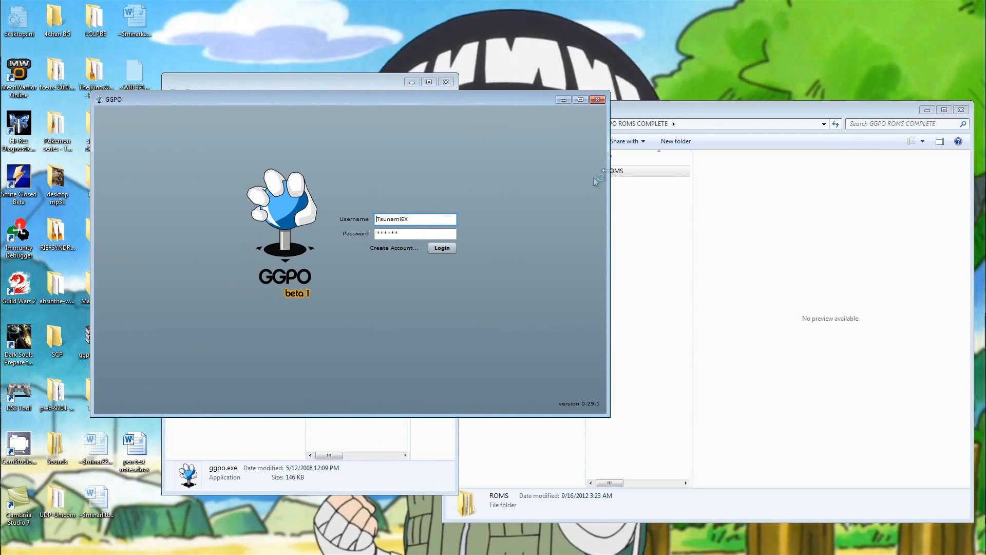
left_click(442, 248)
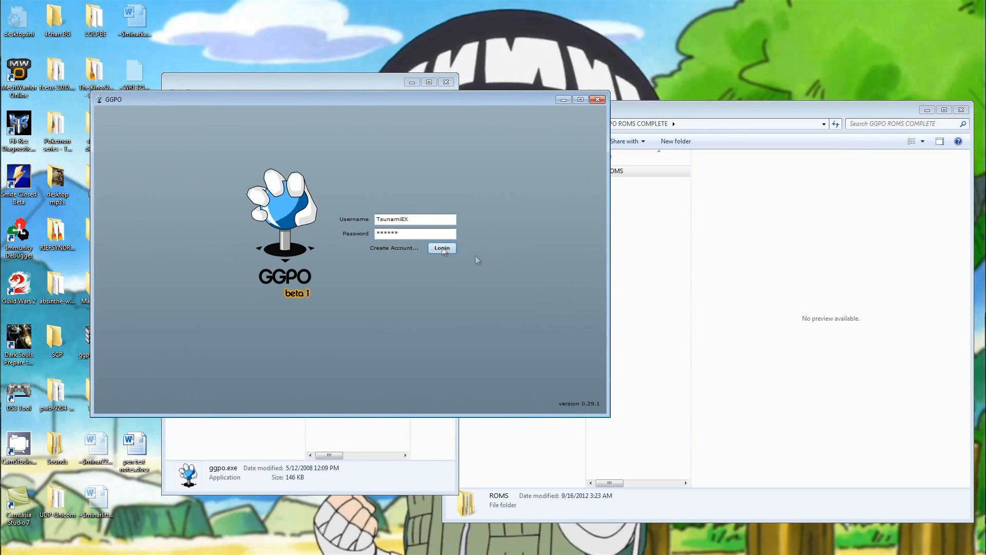
left_click(442, 248)
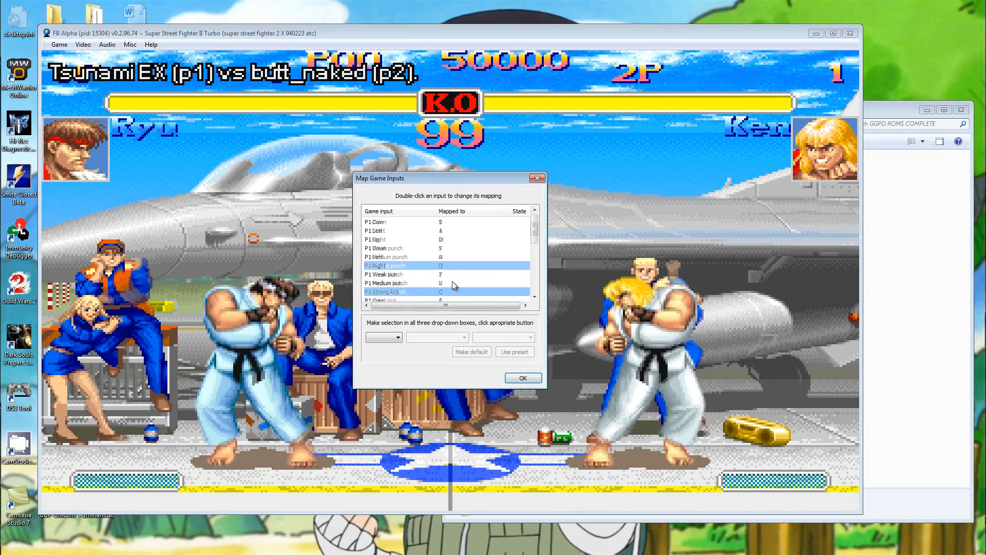
double_click(385, 291)
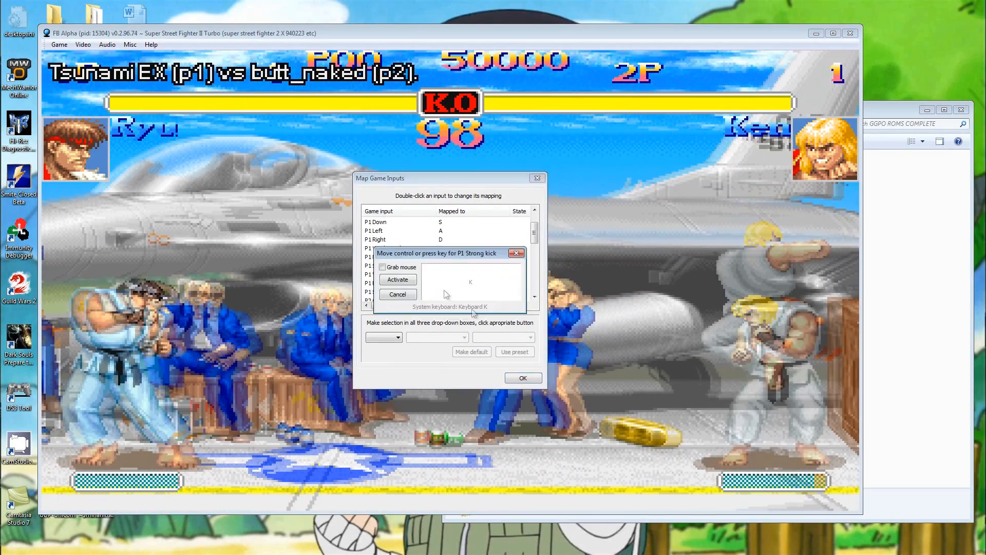